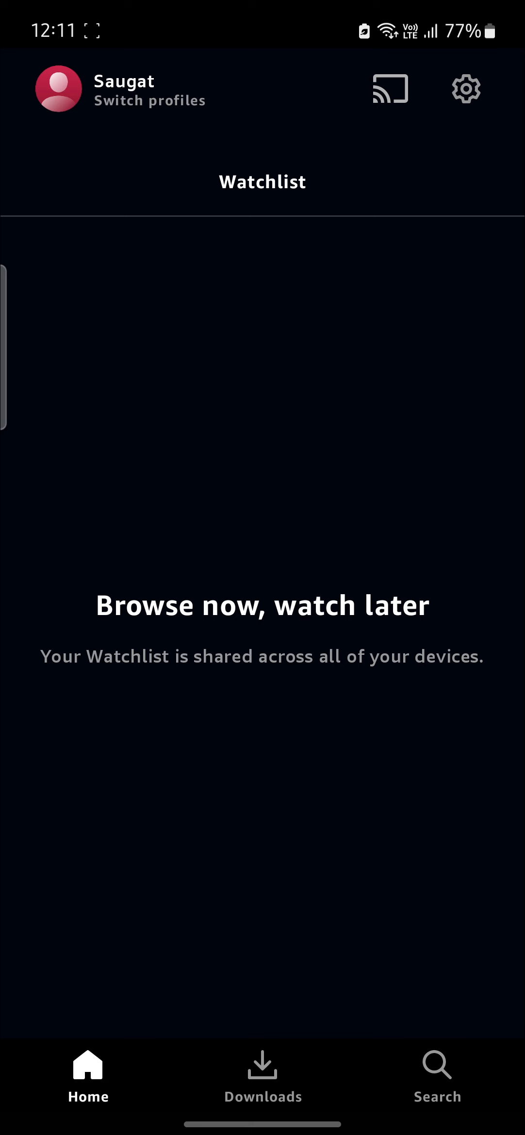
Bring up the profile chooser and put every profile into edit mode
left_click(149, 101)
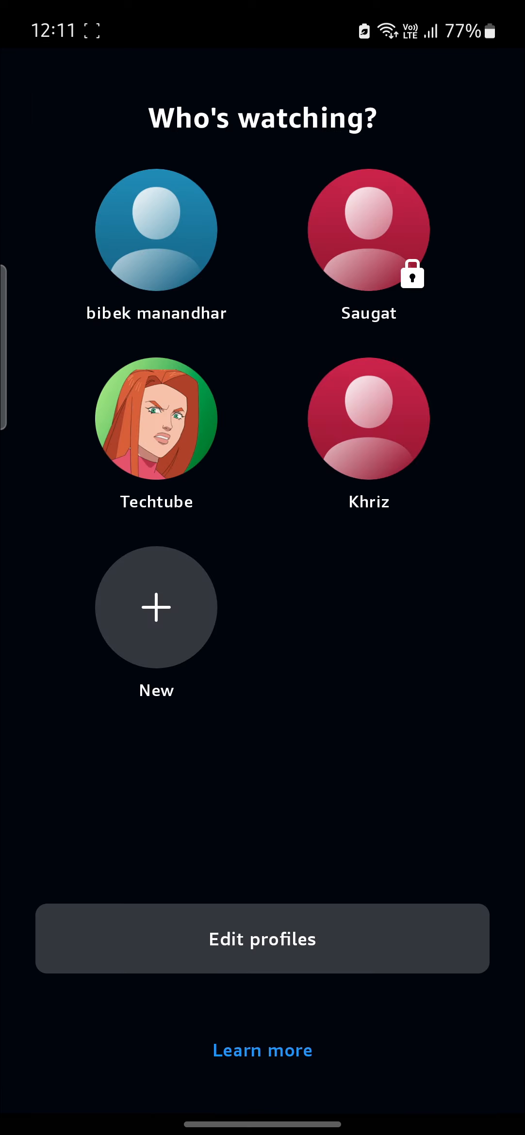
left_click(262, 938)
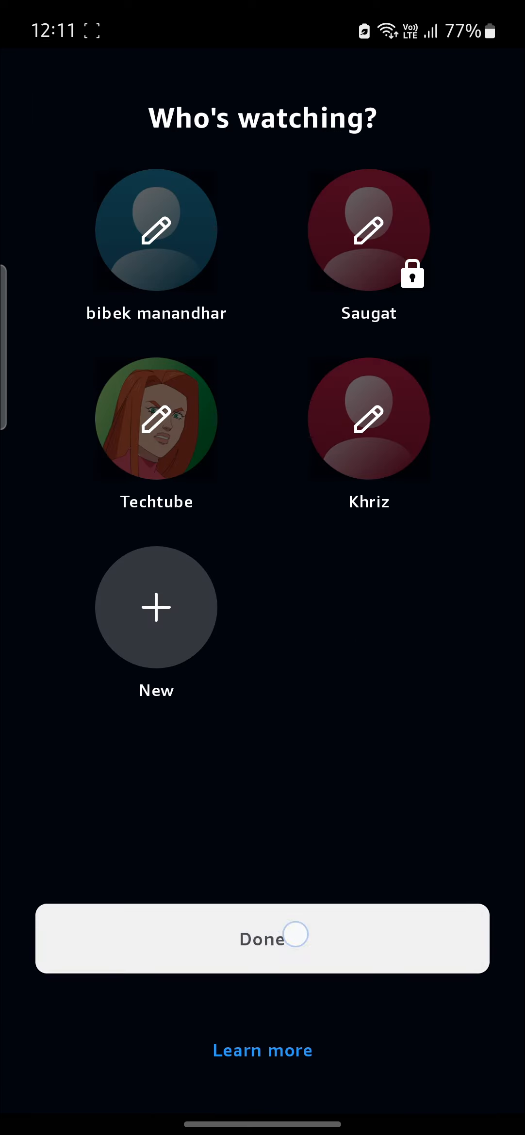
Choose the Saugat profile and enter its Profile PIN to reach the image gallery
left_click(262, 938)
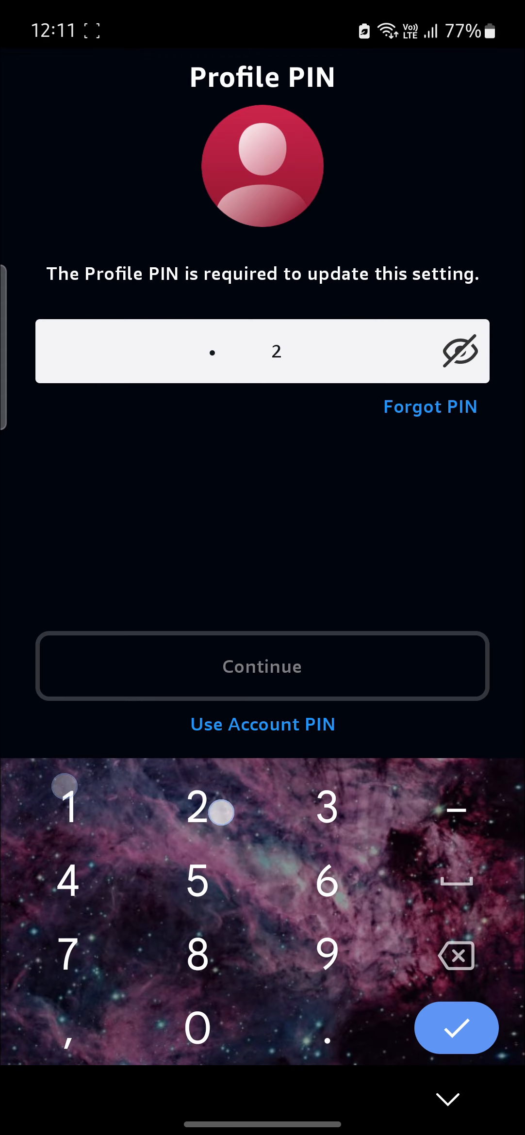
left_click(455, 1028)
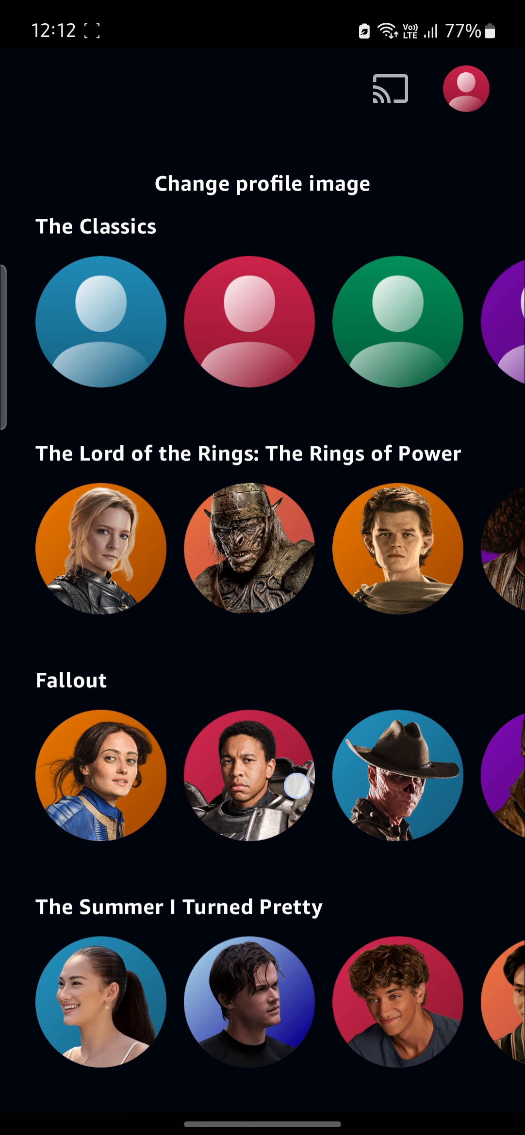
scroll("down", 3)
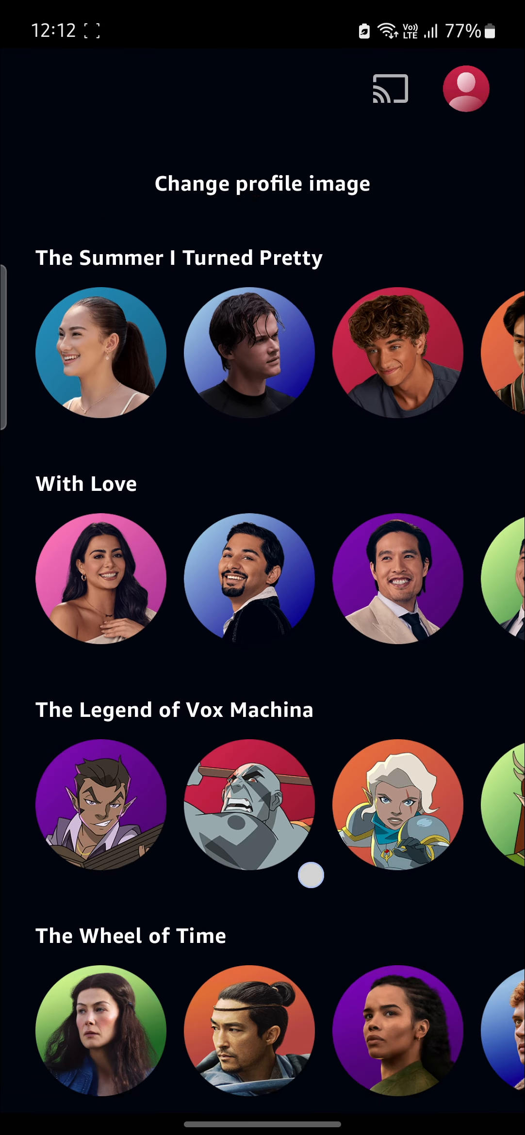
scroll("down", 3)
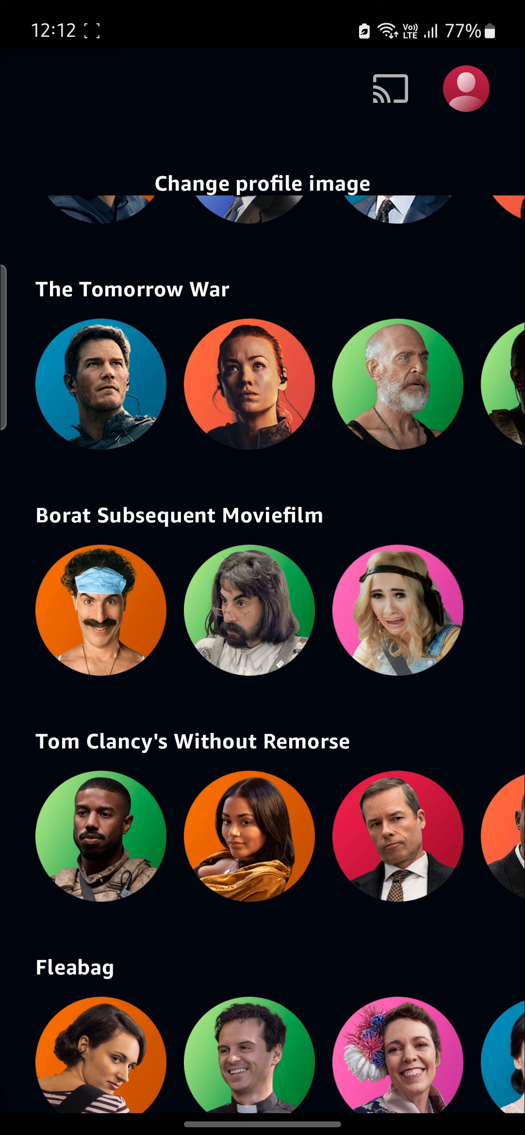
left_click(101, 610)
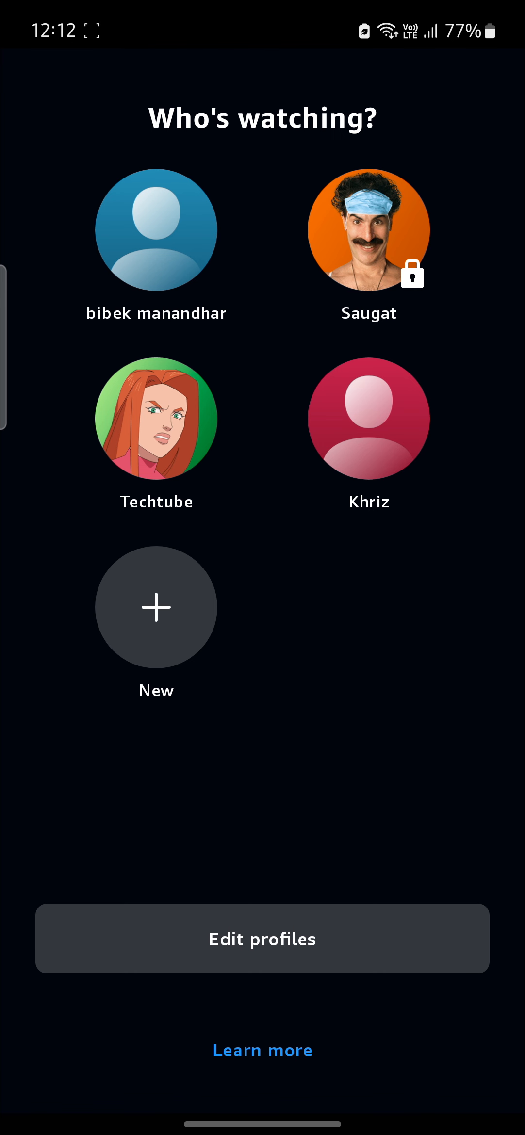
left_click(368, 230)
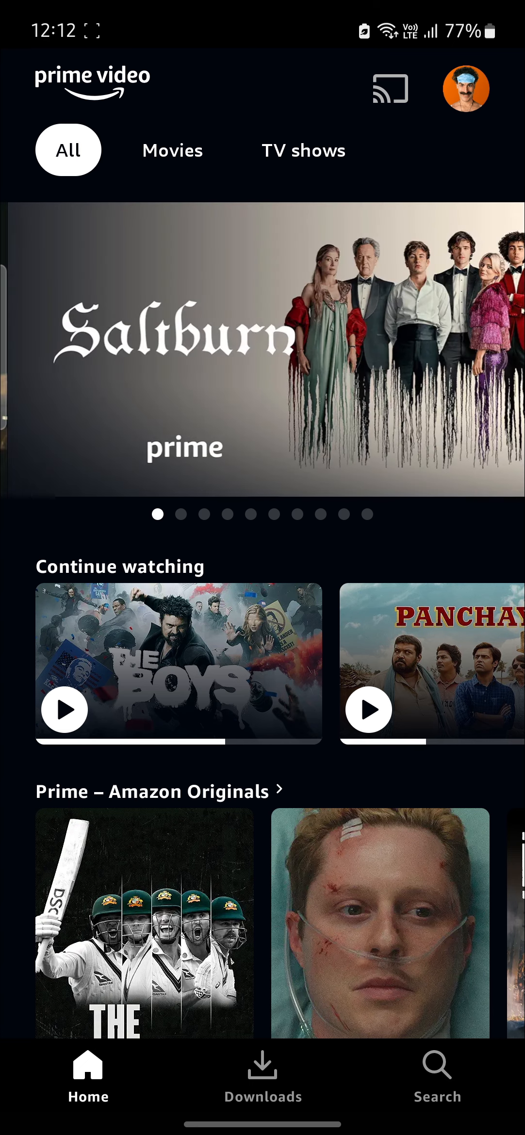
left_click(464, 88)
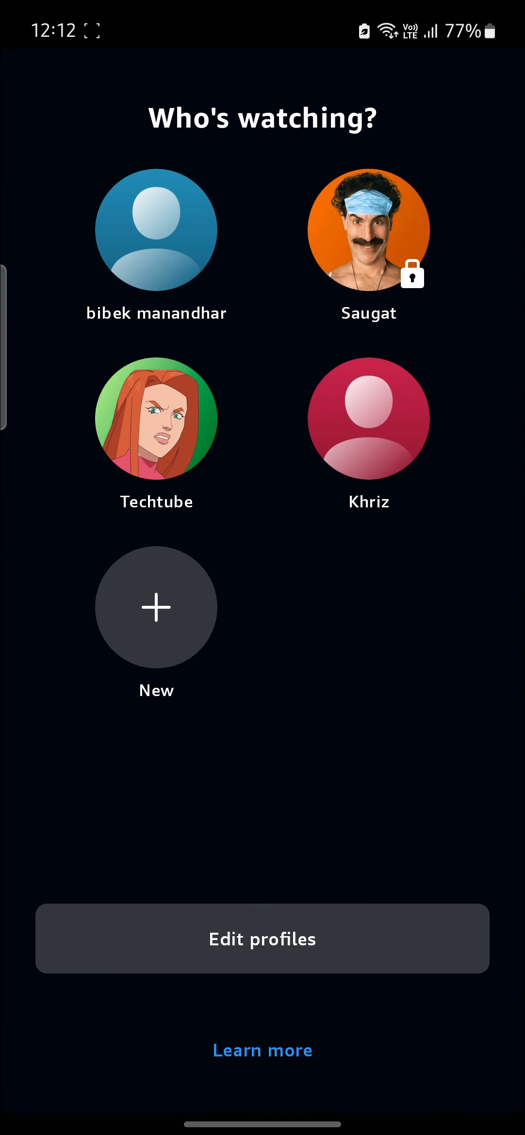
Re-enter edit mode and reopen Saugat's Change profile image gallery showing the Borat avatar
left_click(262, 938)
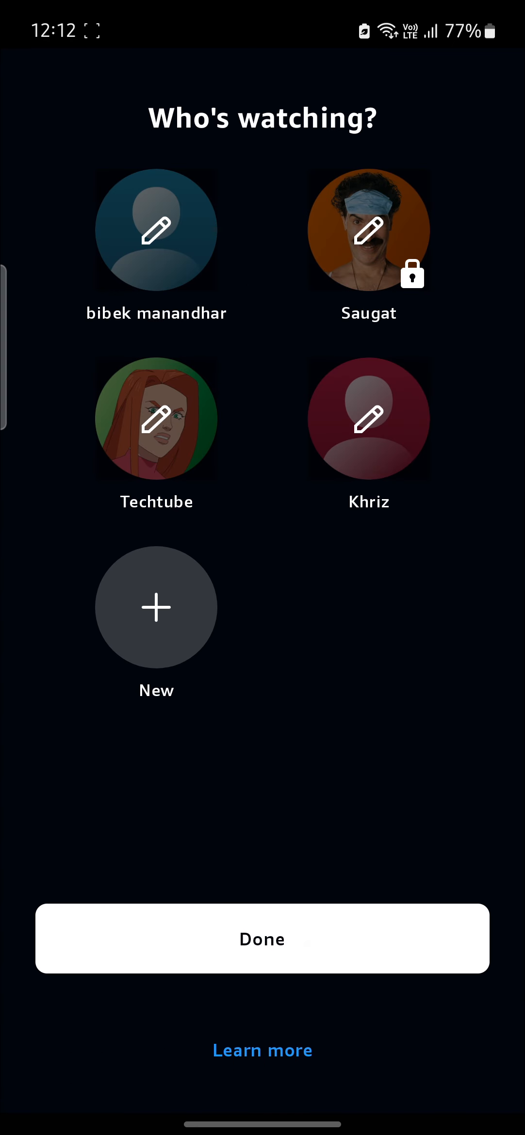
left_click(367, 230)
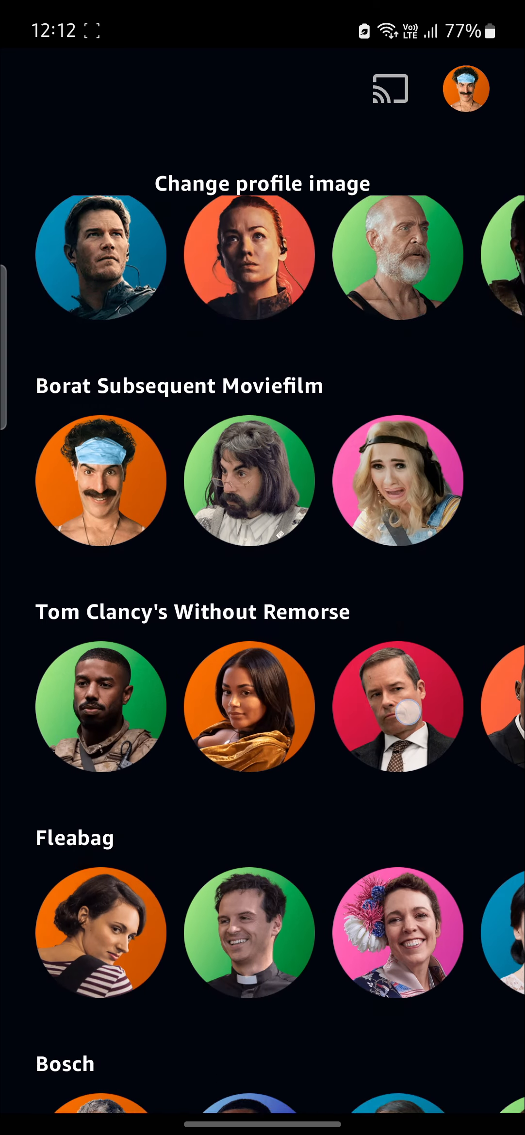
scroll("down", 3)
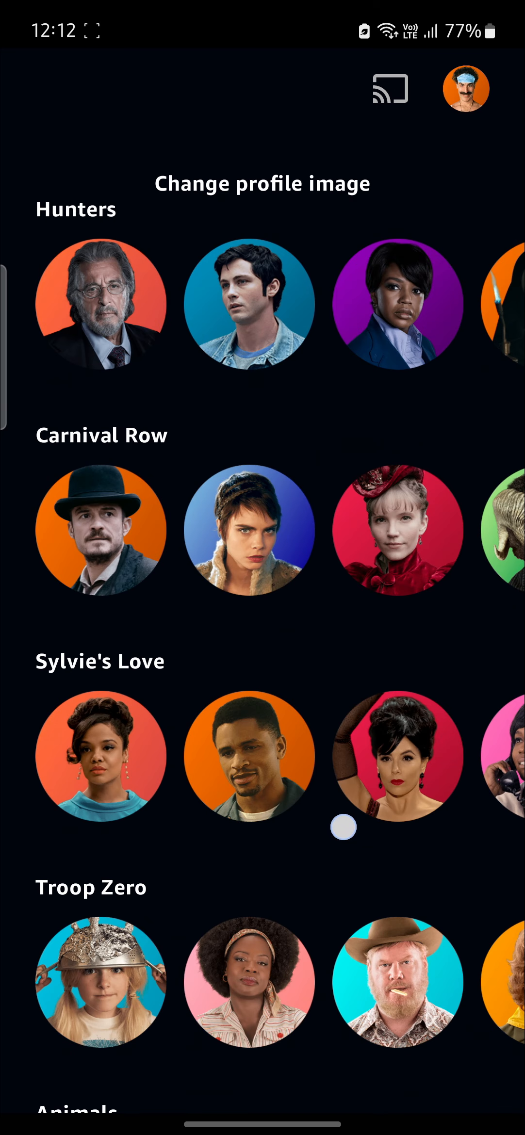
scroll("down", 3)
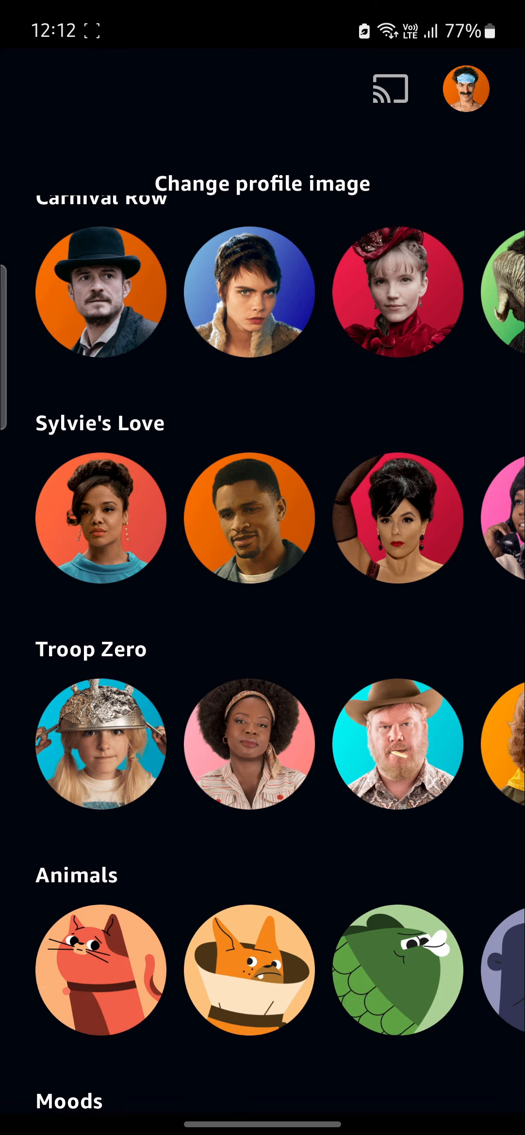